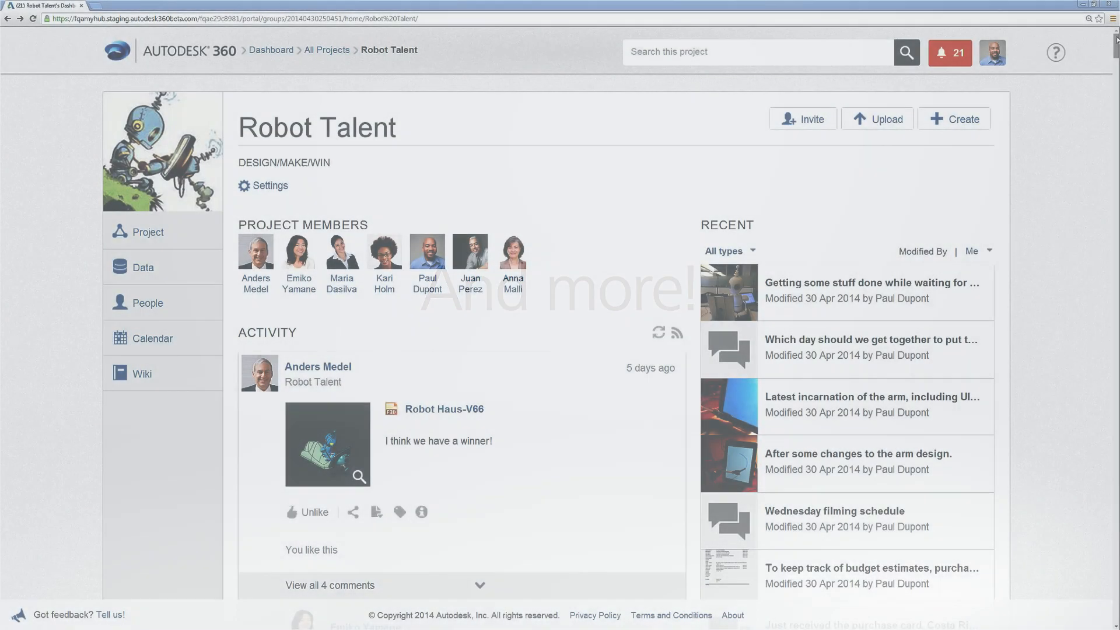
# - Search the project for 'robot' and restrict results to Robot Talent, listing seven matches
pyautogui.scroll(-3)
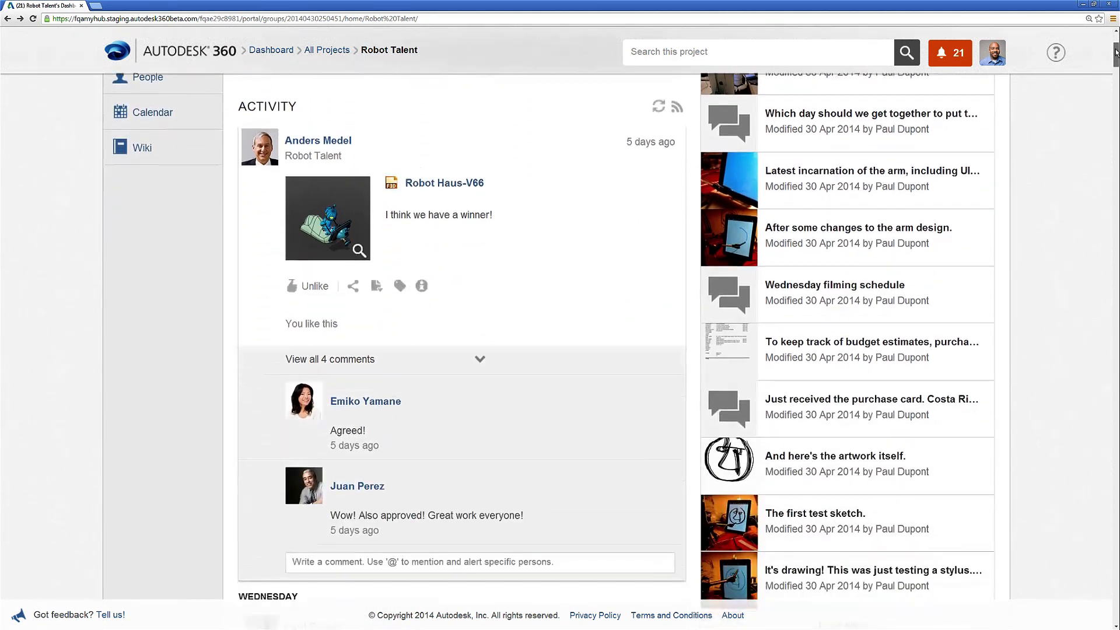
pyautogui.scroll(-3)
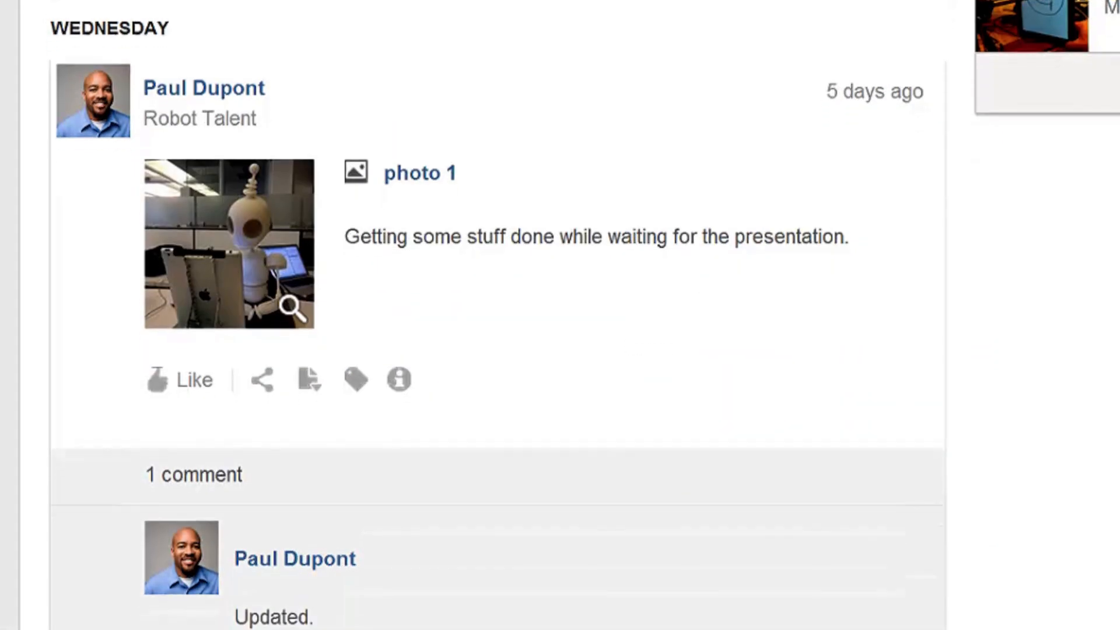
pyautogui.scroll(-3)
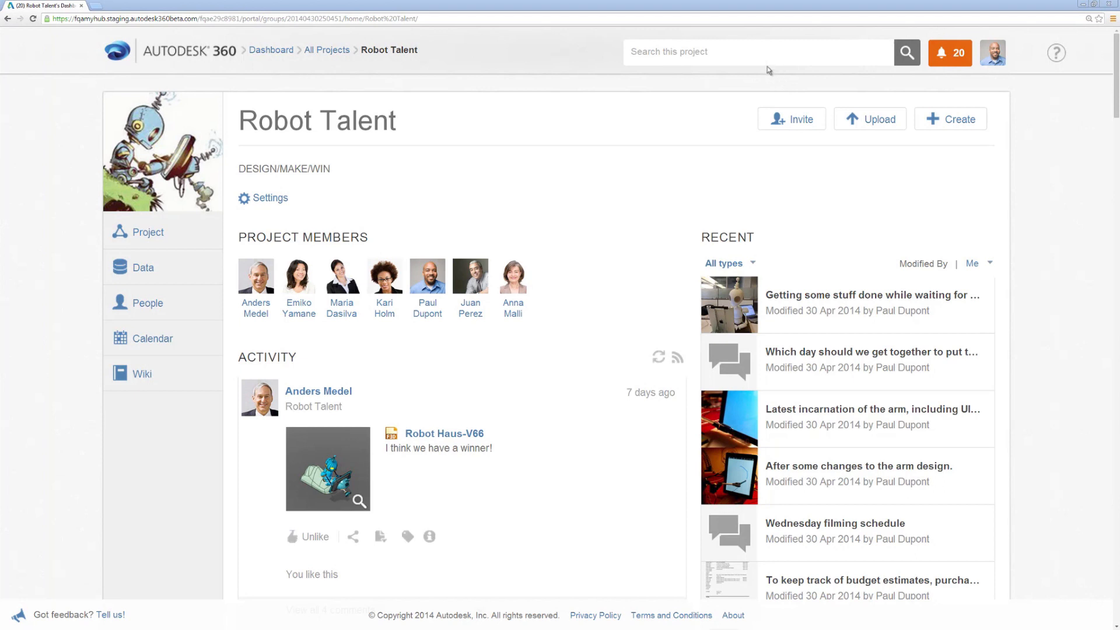
pyautogui.write('robot')
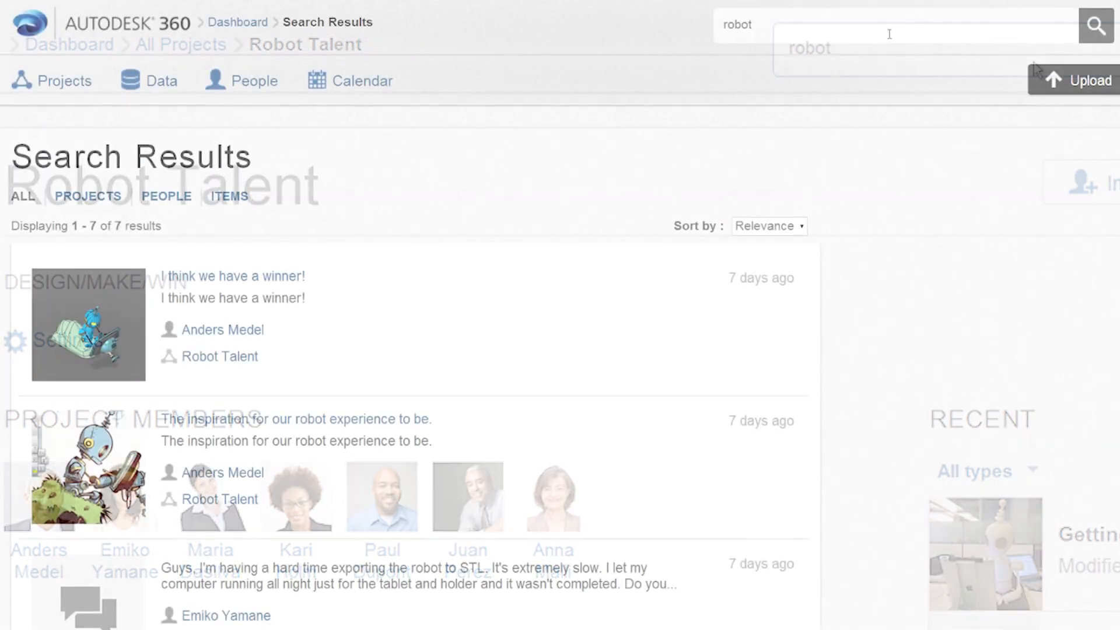
pyautogui.scroll(-3)
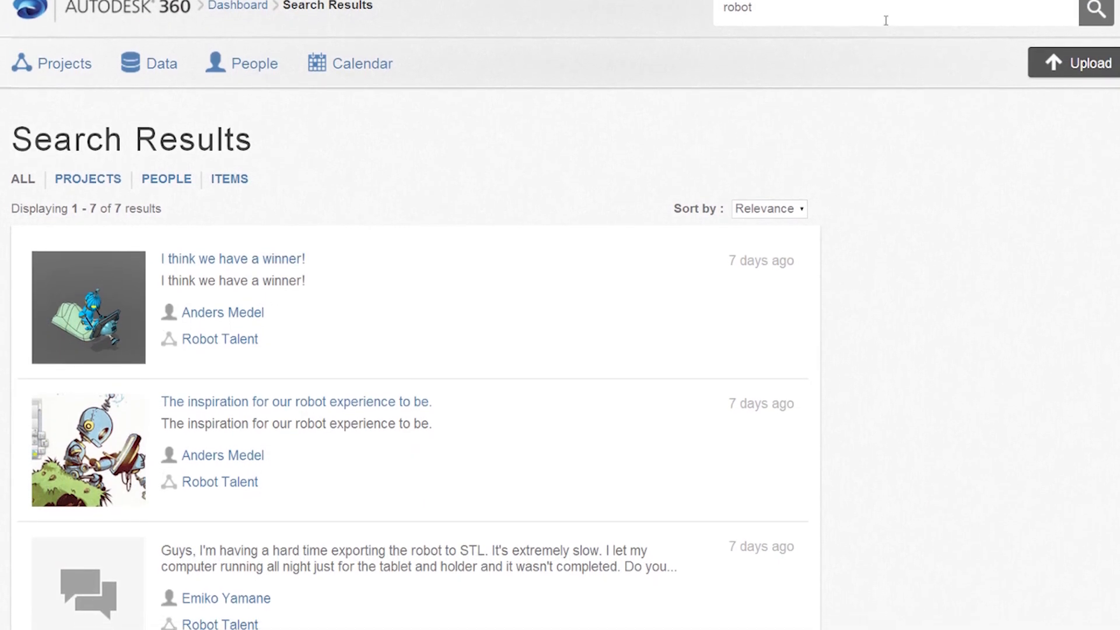
pyautogui.click(219, 339)
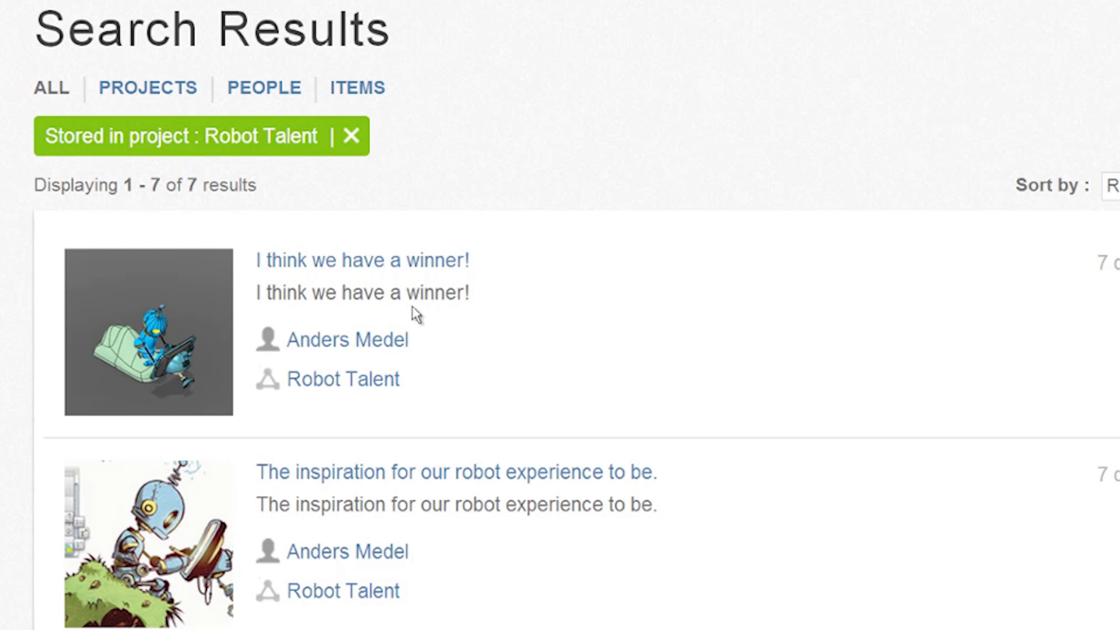
pyautogui.moveTo(208, 306)
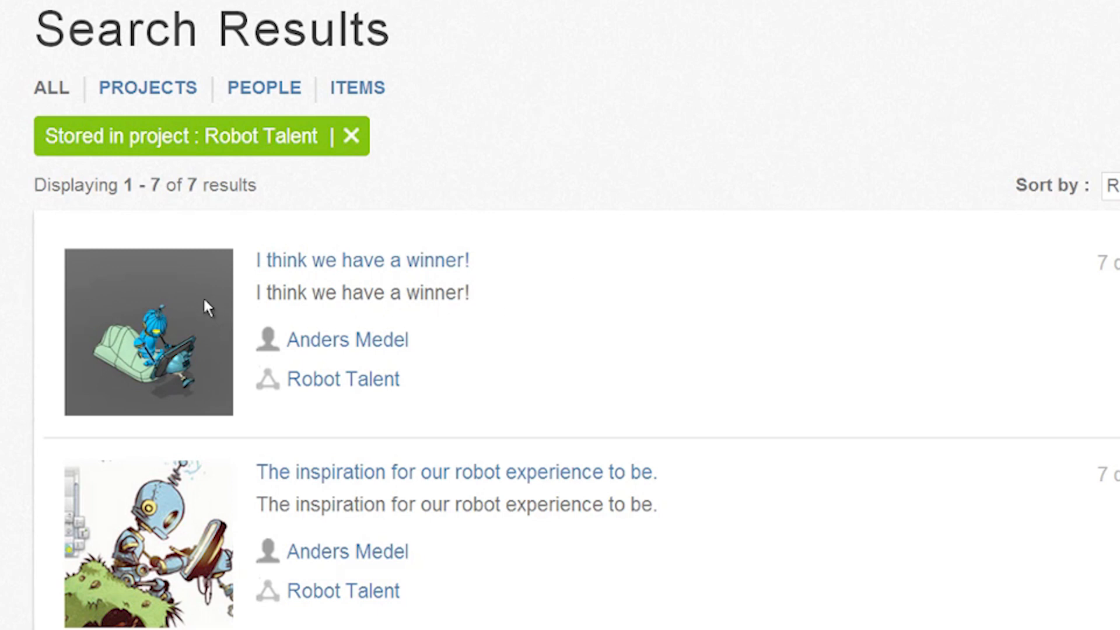
# - Choose the winning Robot Haus-V66 model from the results to view it in 3D
pyautogui.click(148, 333)
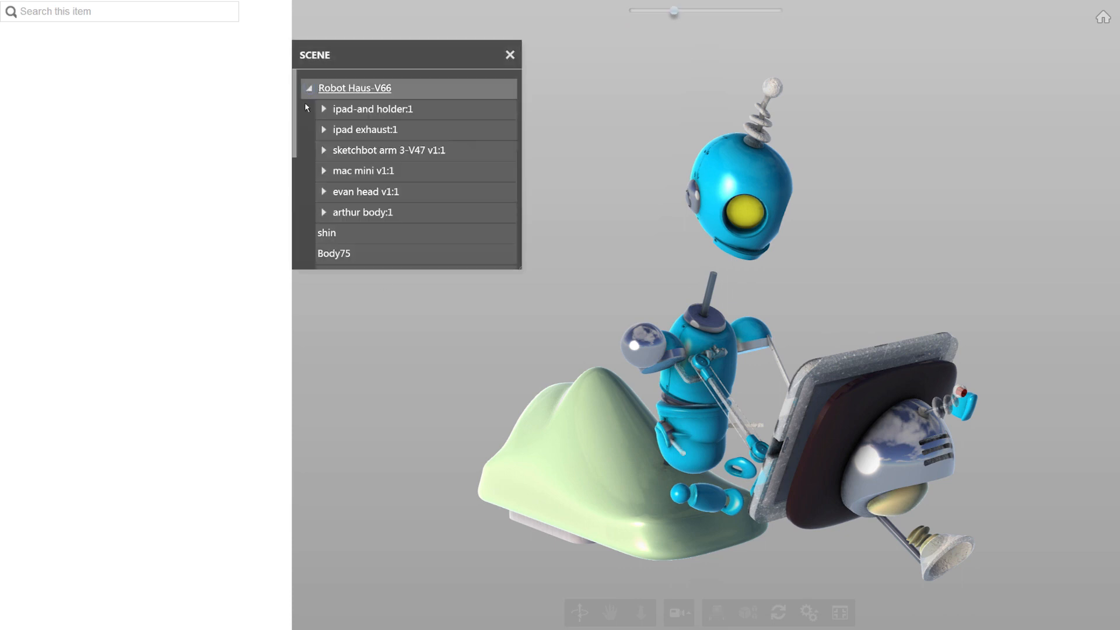
# - Isolate the evan head:1 part in the Robot Haus-V66 viewer, then return to the feed
pyautogui.click(323, 191)
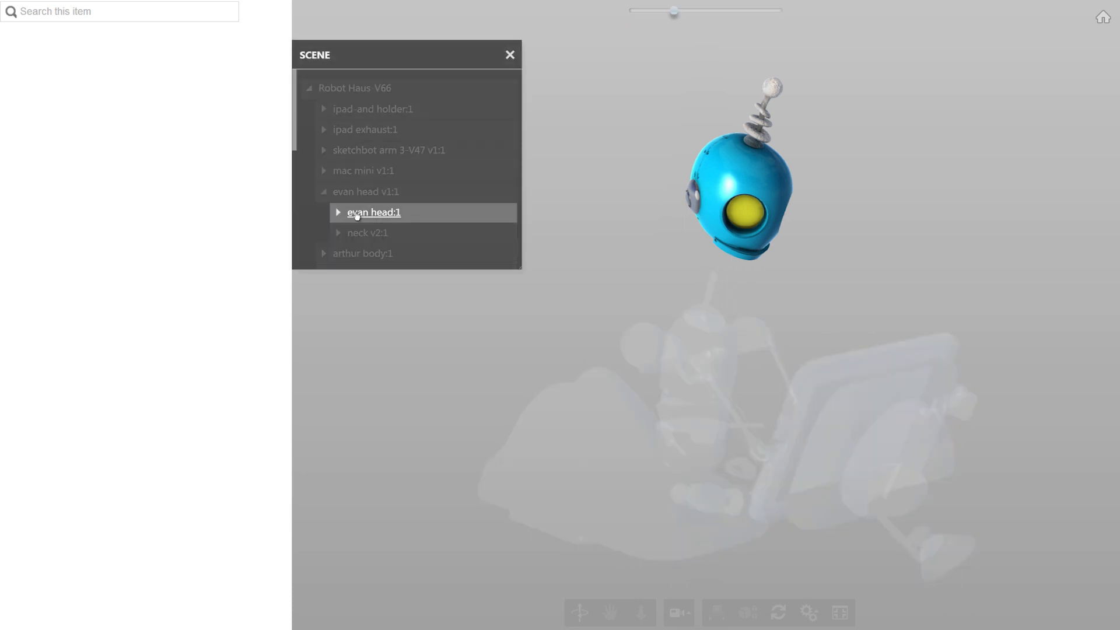
pyautogui.write('belt')
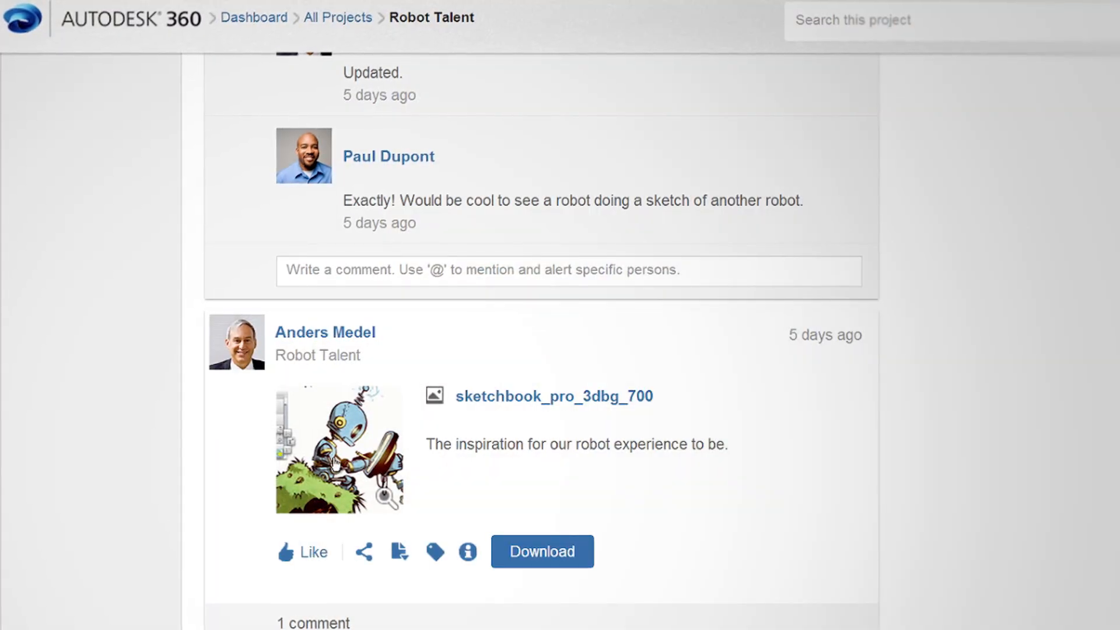
pyautogui.click(340, 450)
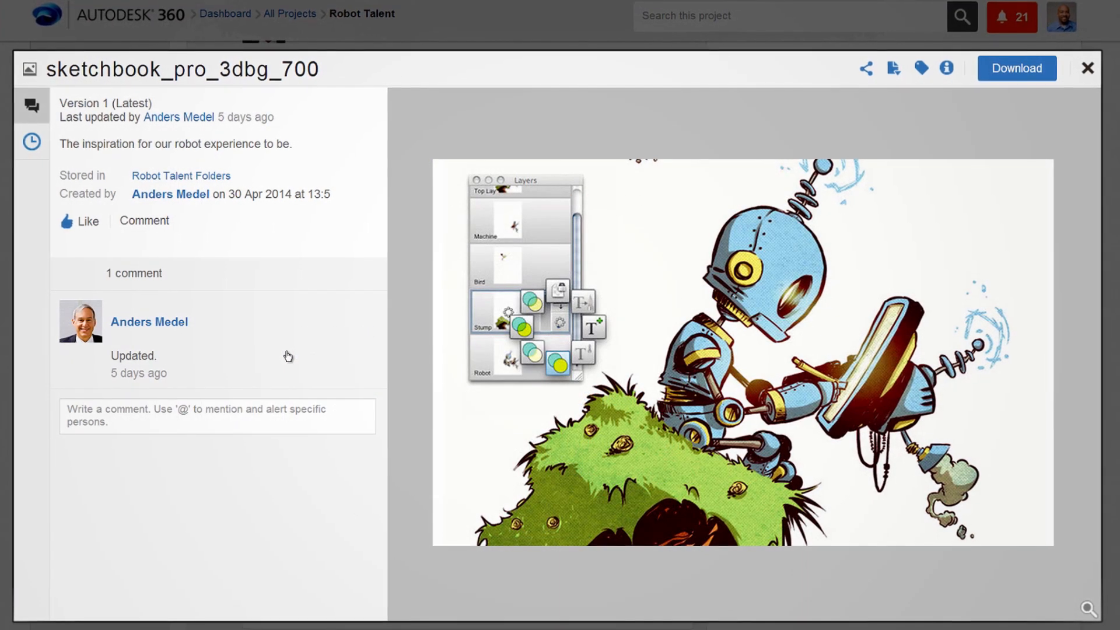
pyautogui.click(1086, 68)
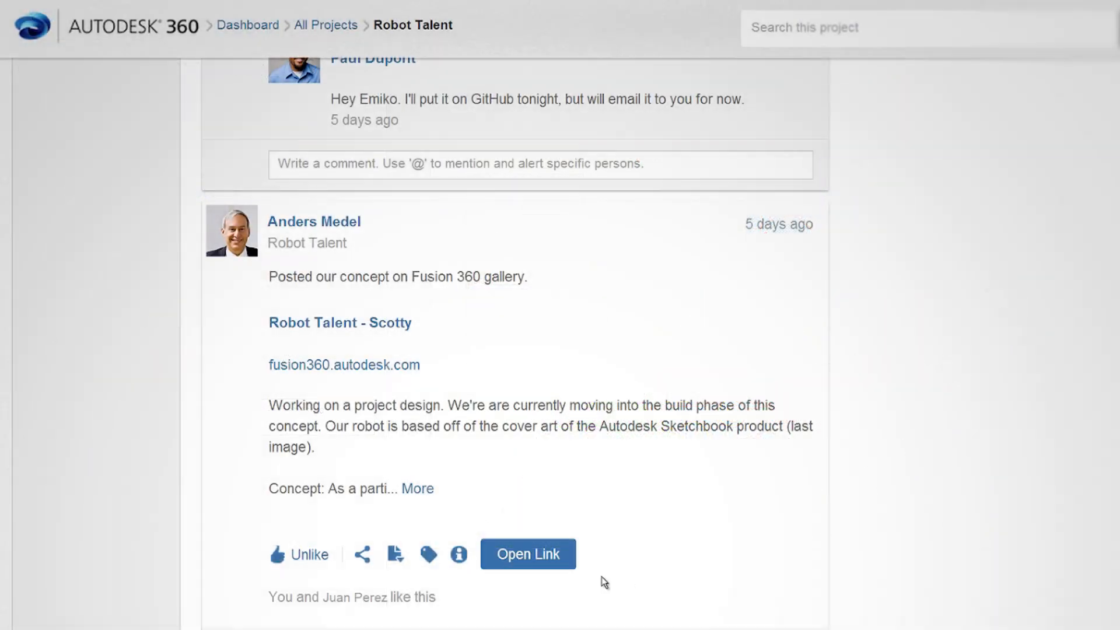
pyautogui.click(527, 553)
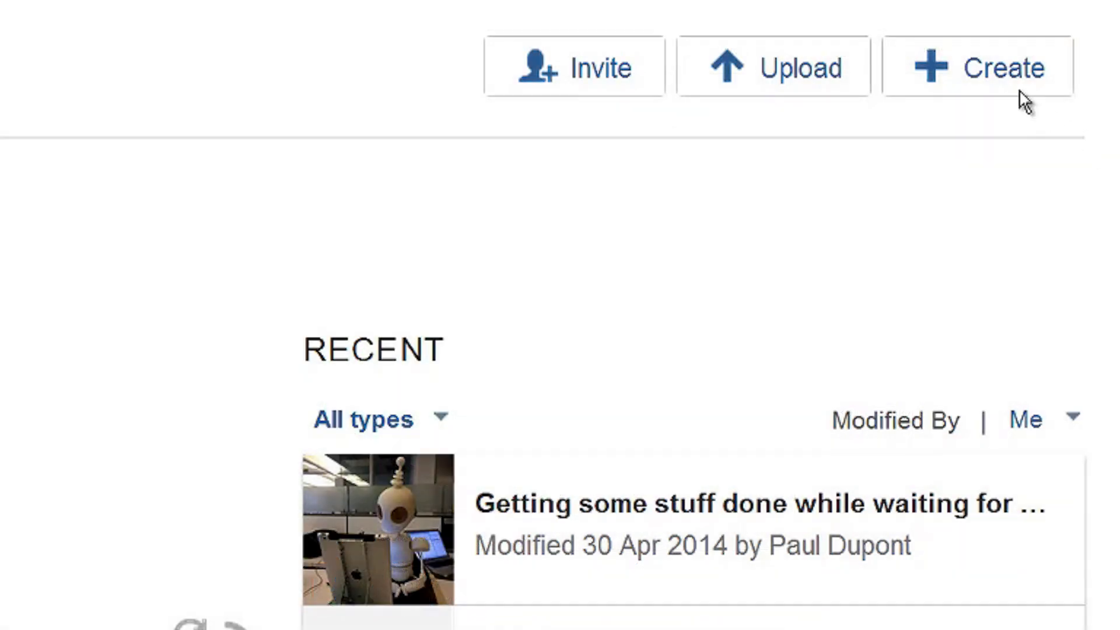
# - Invite a guest to the Robot Talent project by email
pyautogui.click(979, 67)
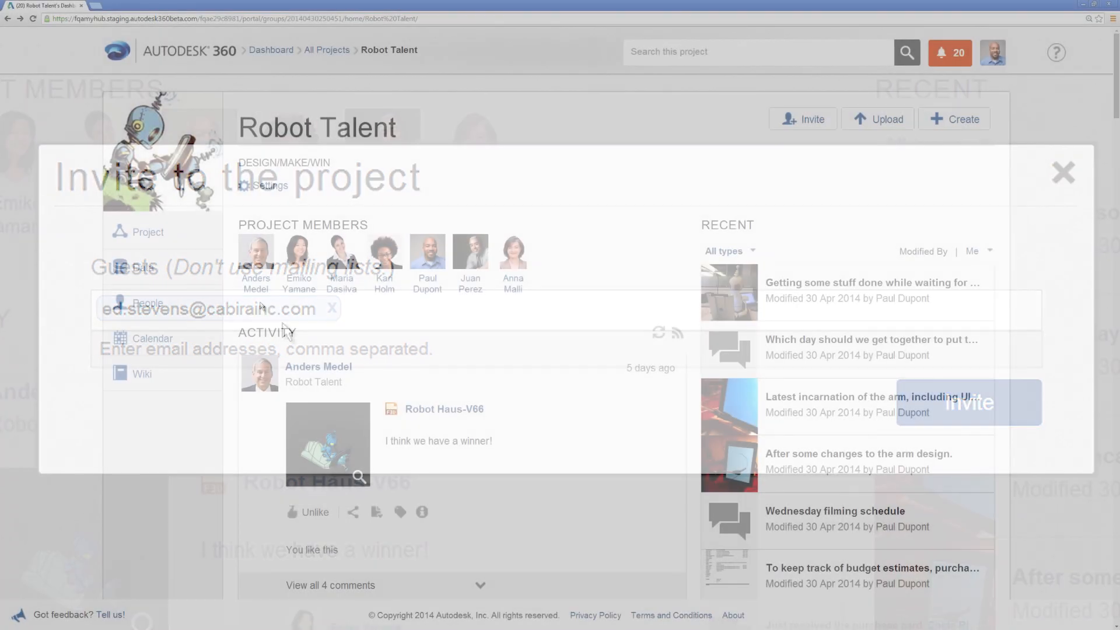
pyautogui.click(1064, 173)
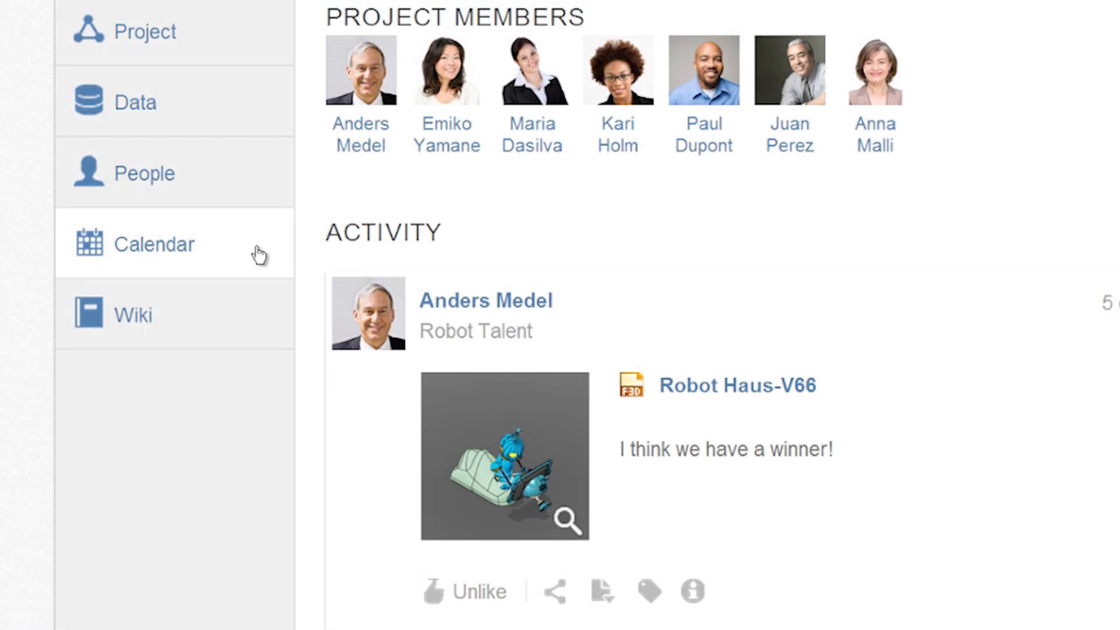
# - Review the May 2014 project calendar, then show the project's stored data files
pyautogui.click(155, 244)
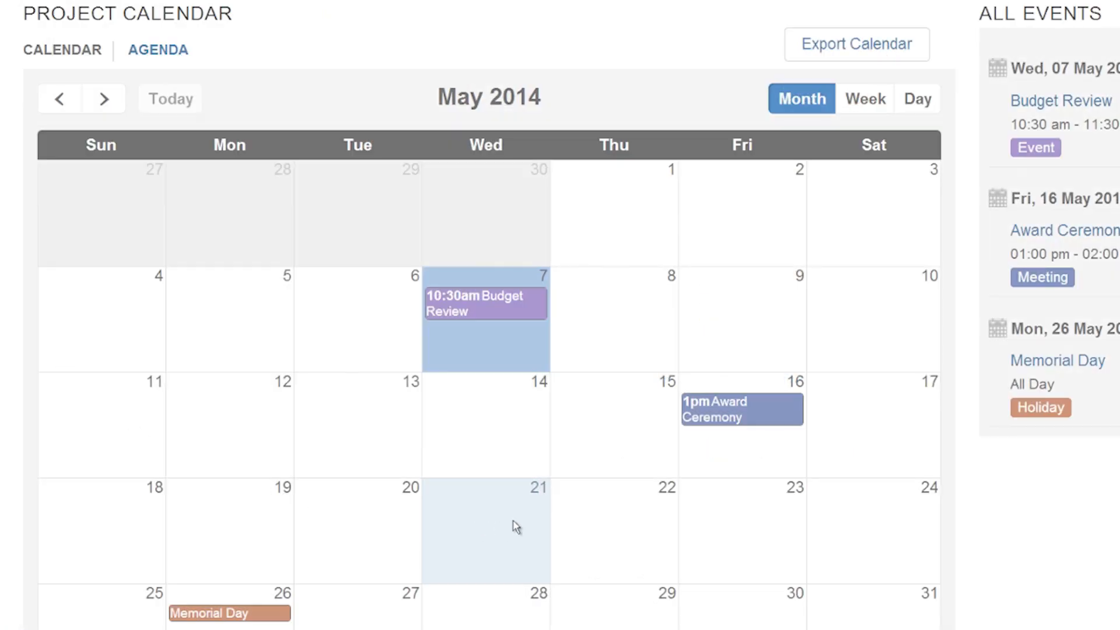
pyautogui.click(485, 530)
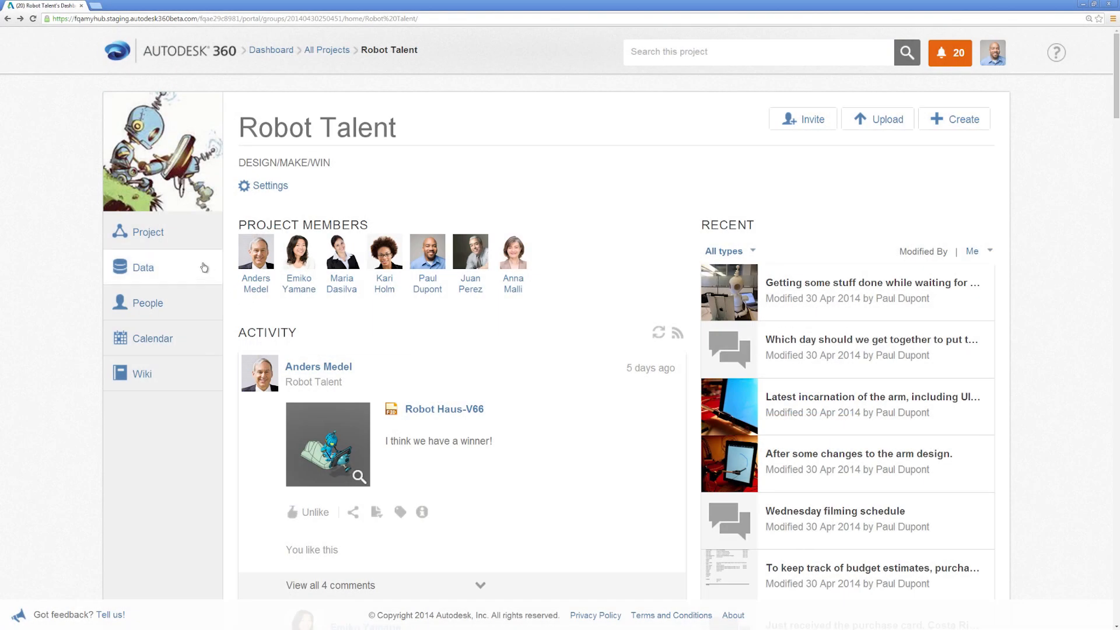
pyautogui.click(142, 267)
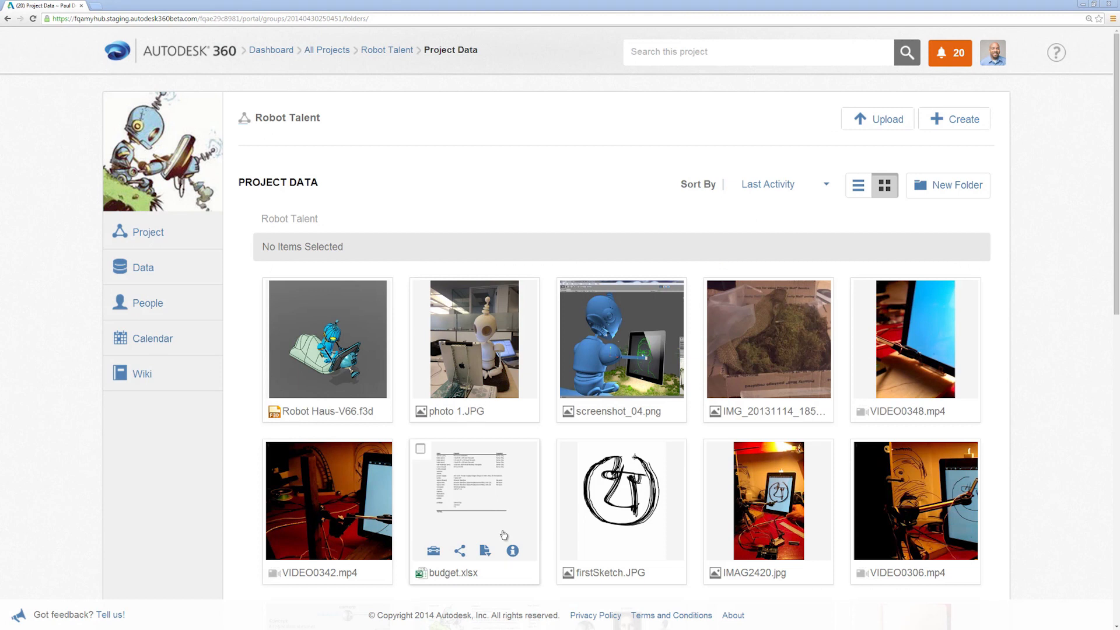